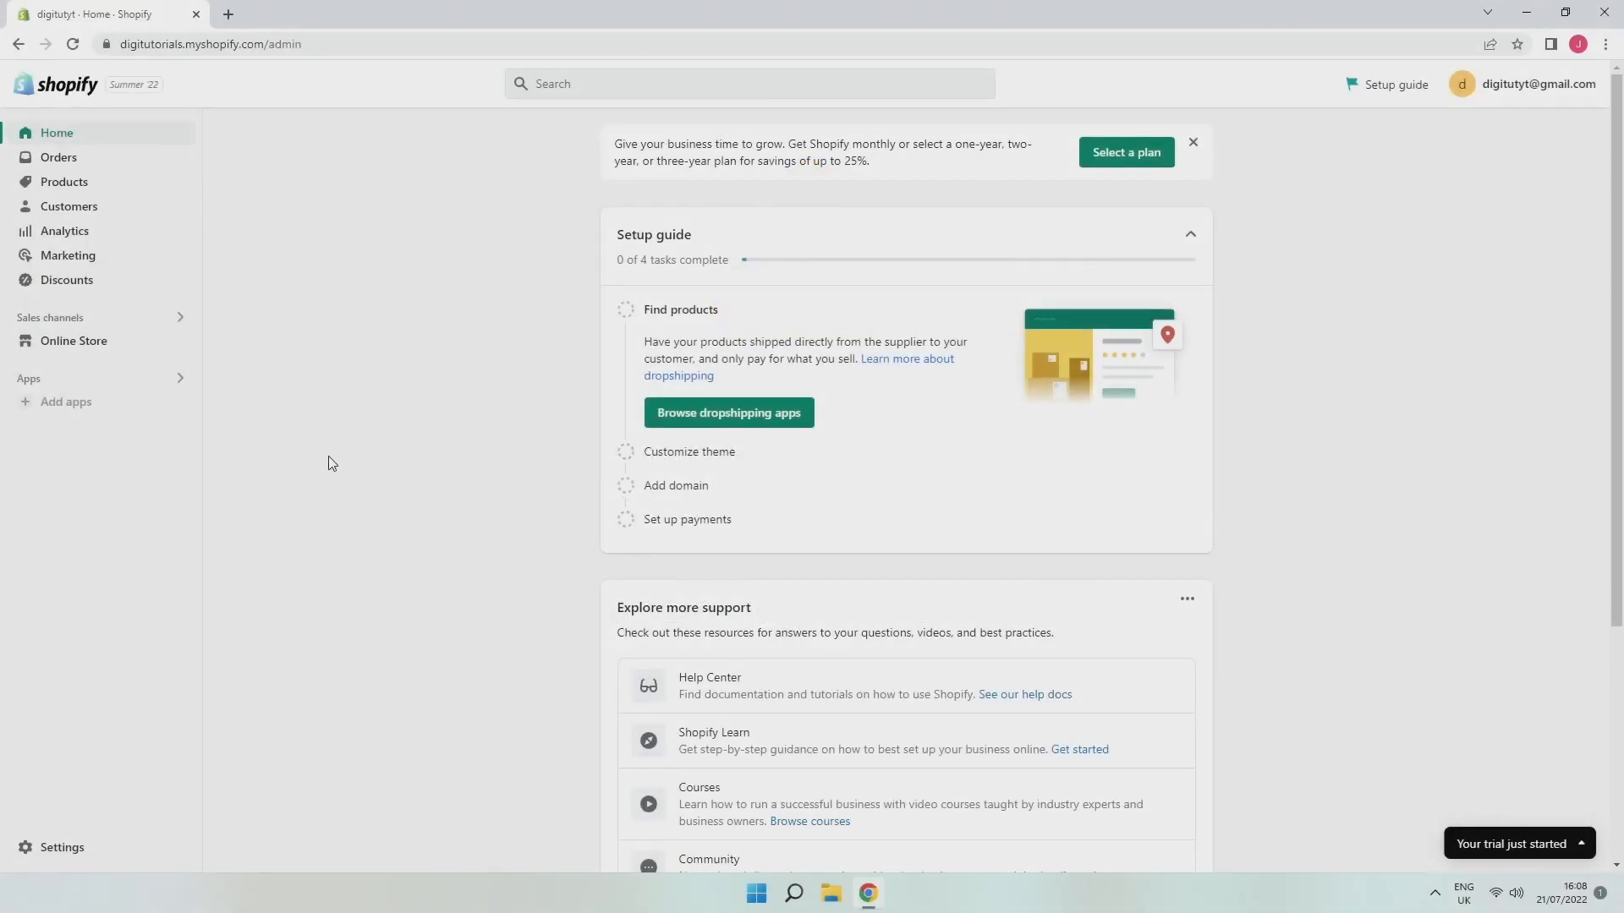
{"action": "mouse_move", "coordinate": [398, 480]}
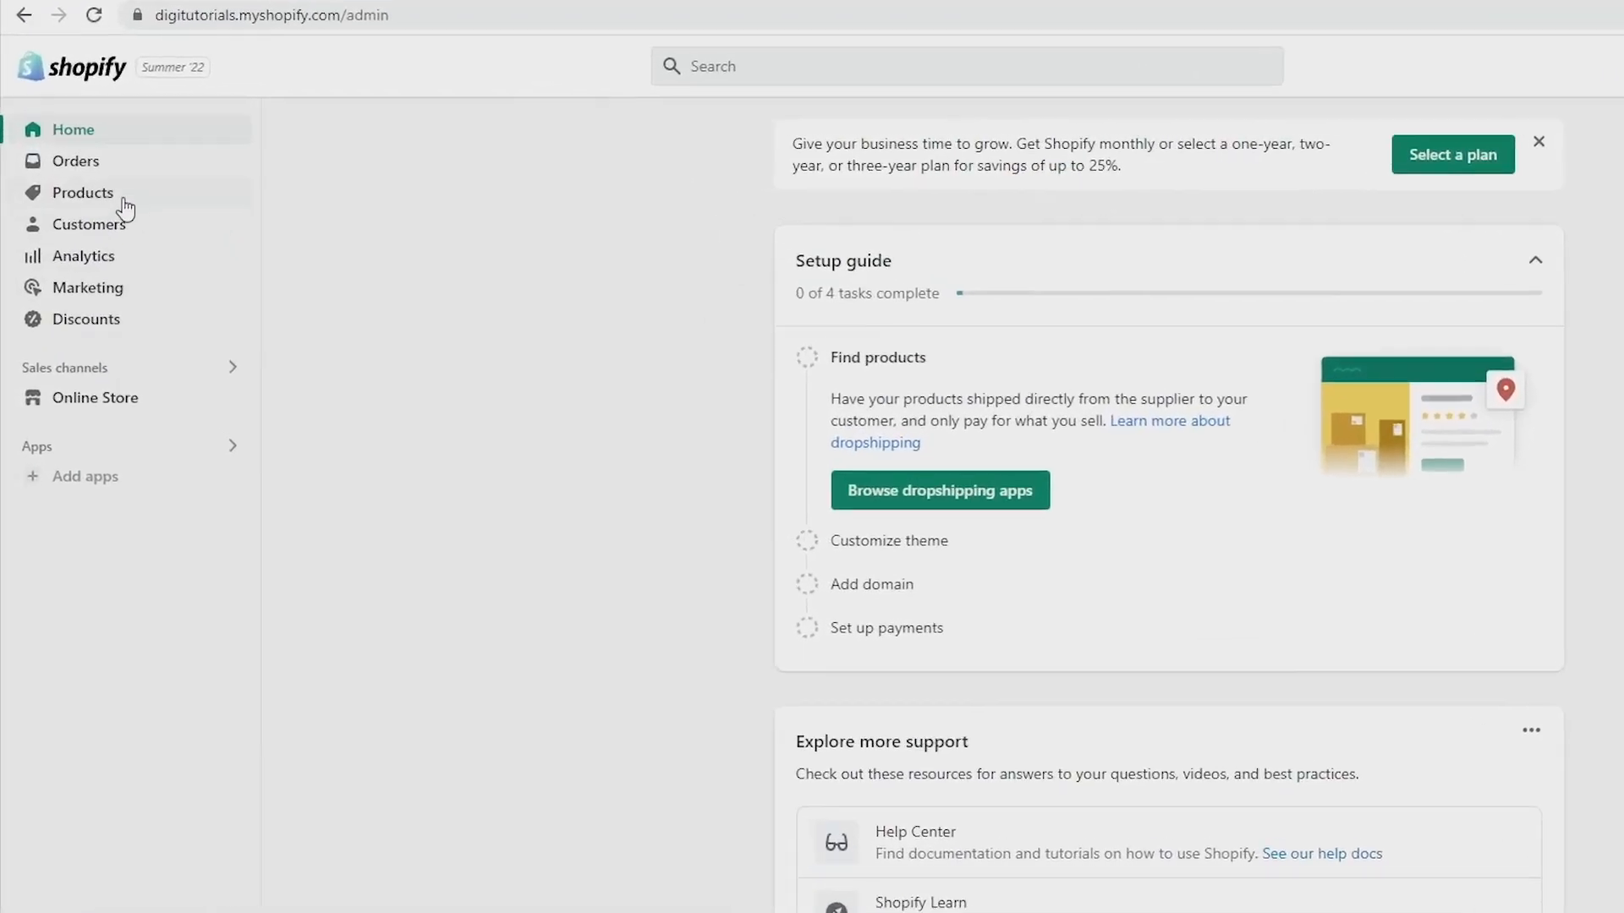
Show the store's Products list containing the Zip Hoodie.
{"action": "left_click", "coordinate": [83, 193]}
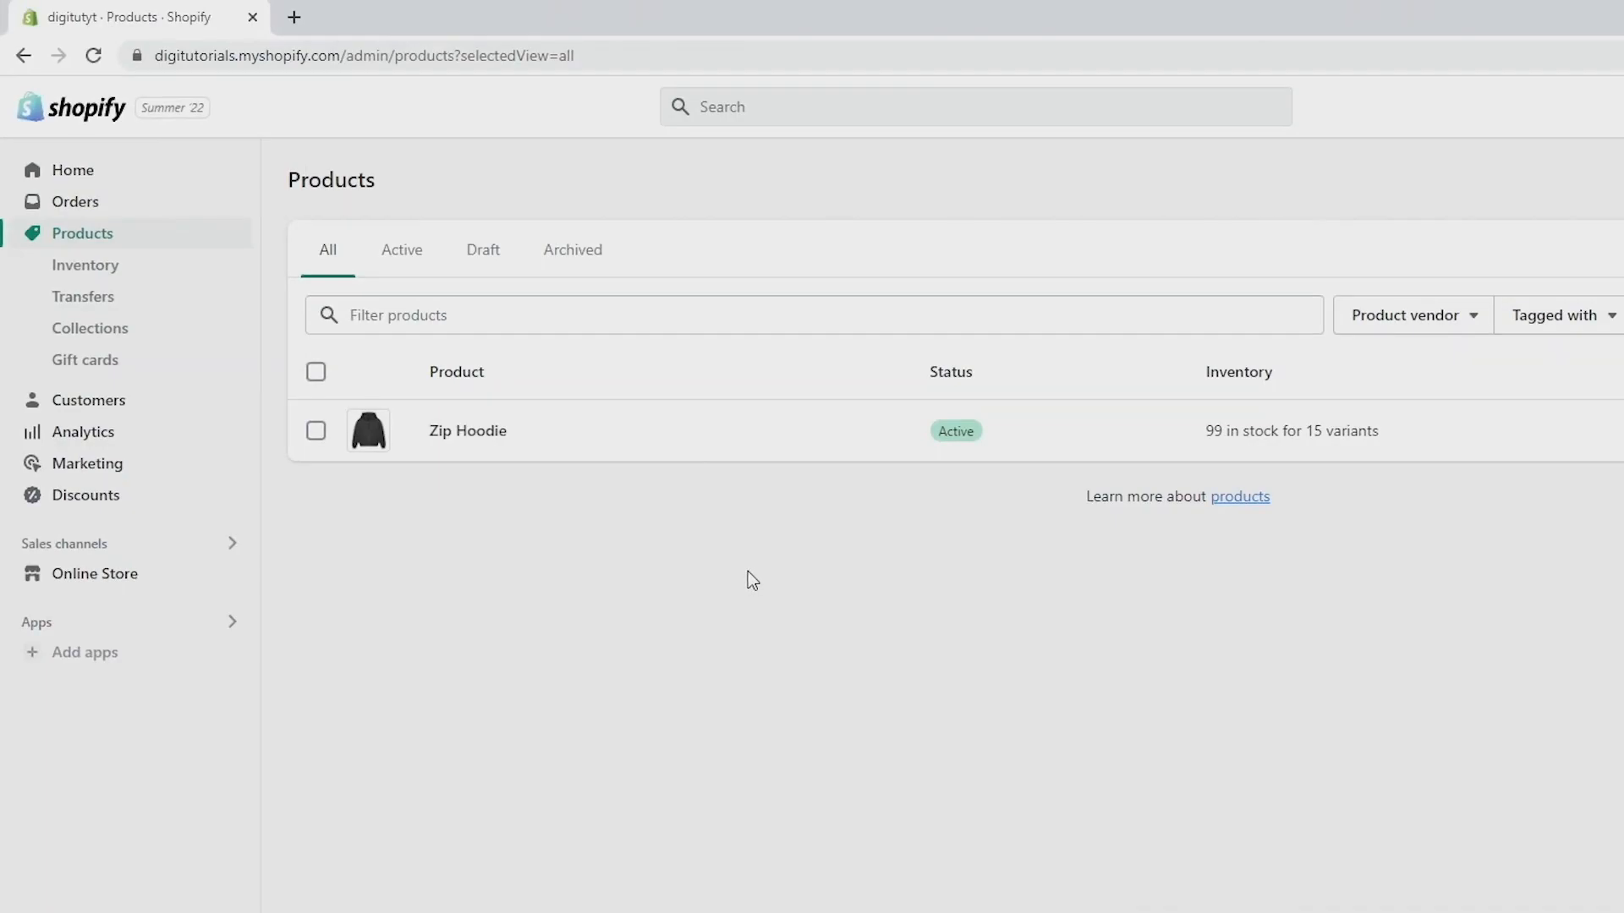
{"action": "mouse_move", "coordinate": [746, 583]}
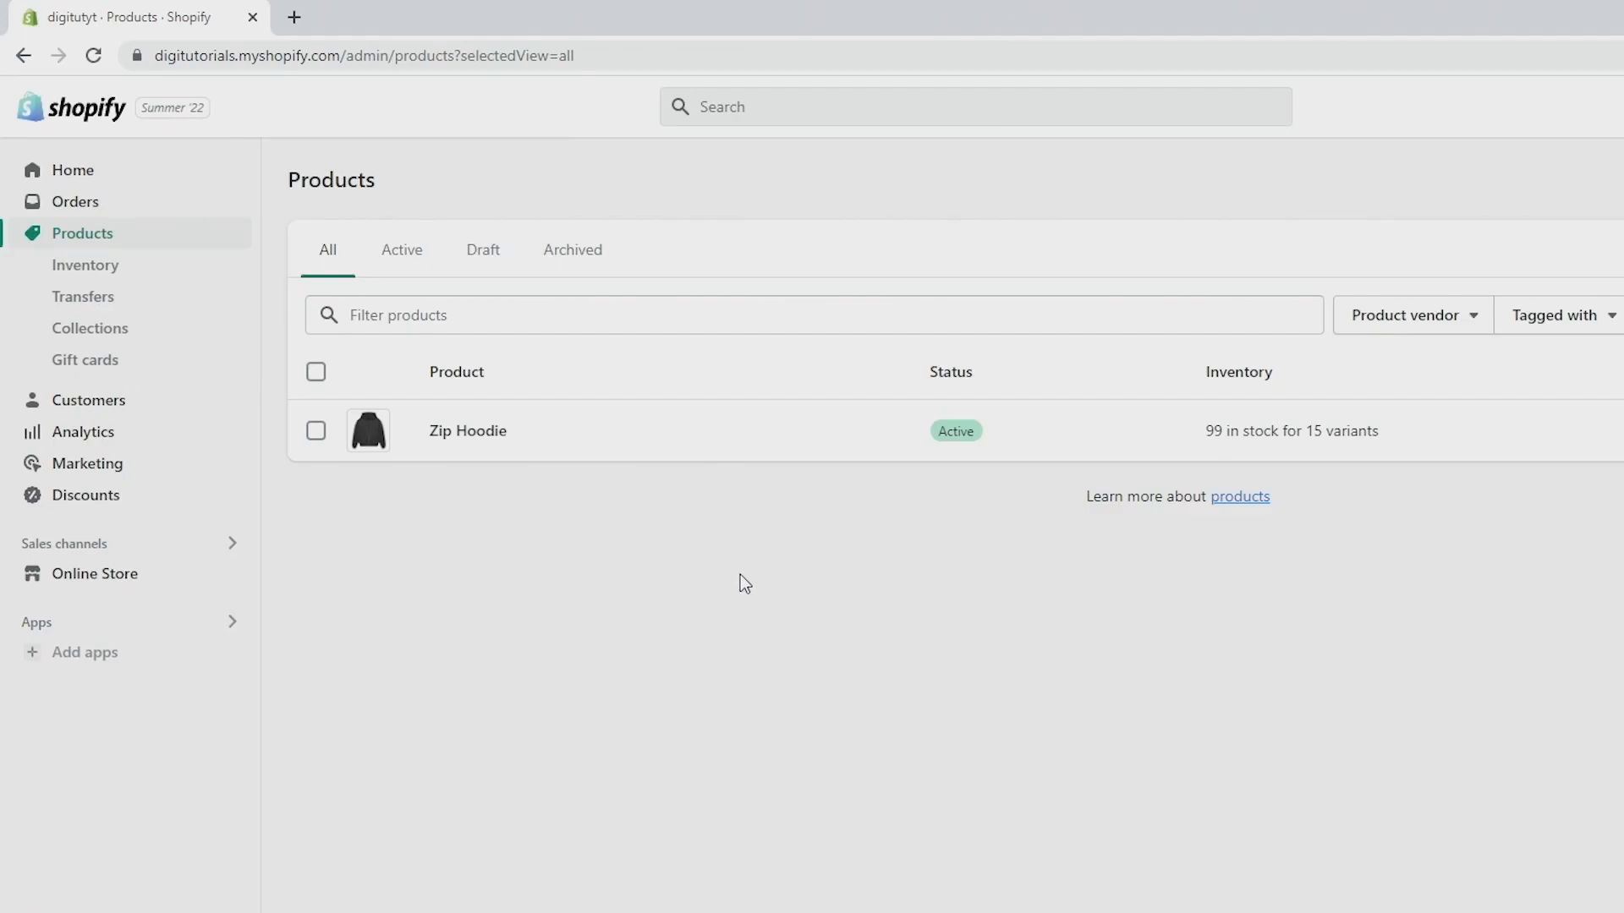
{"action": "mouse_move", "coordinate": [683, 536]}
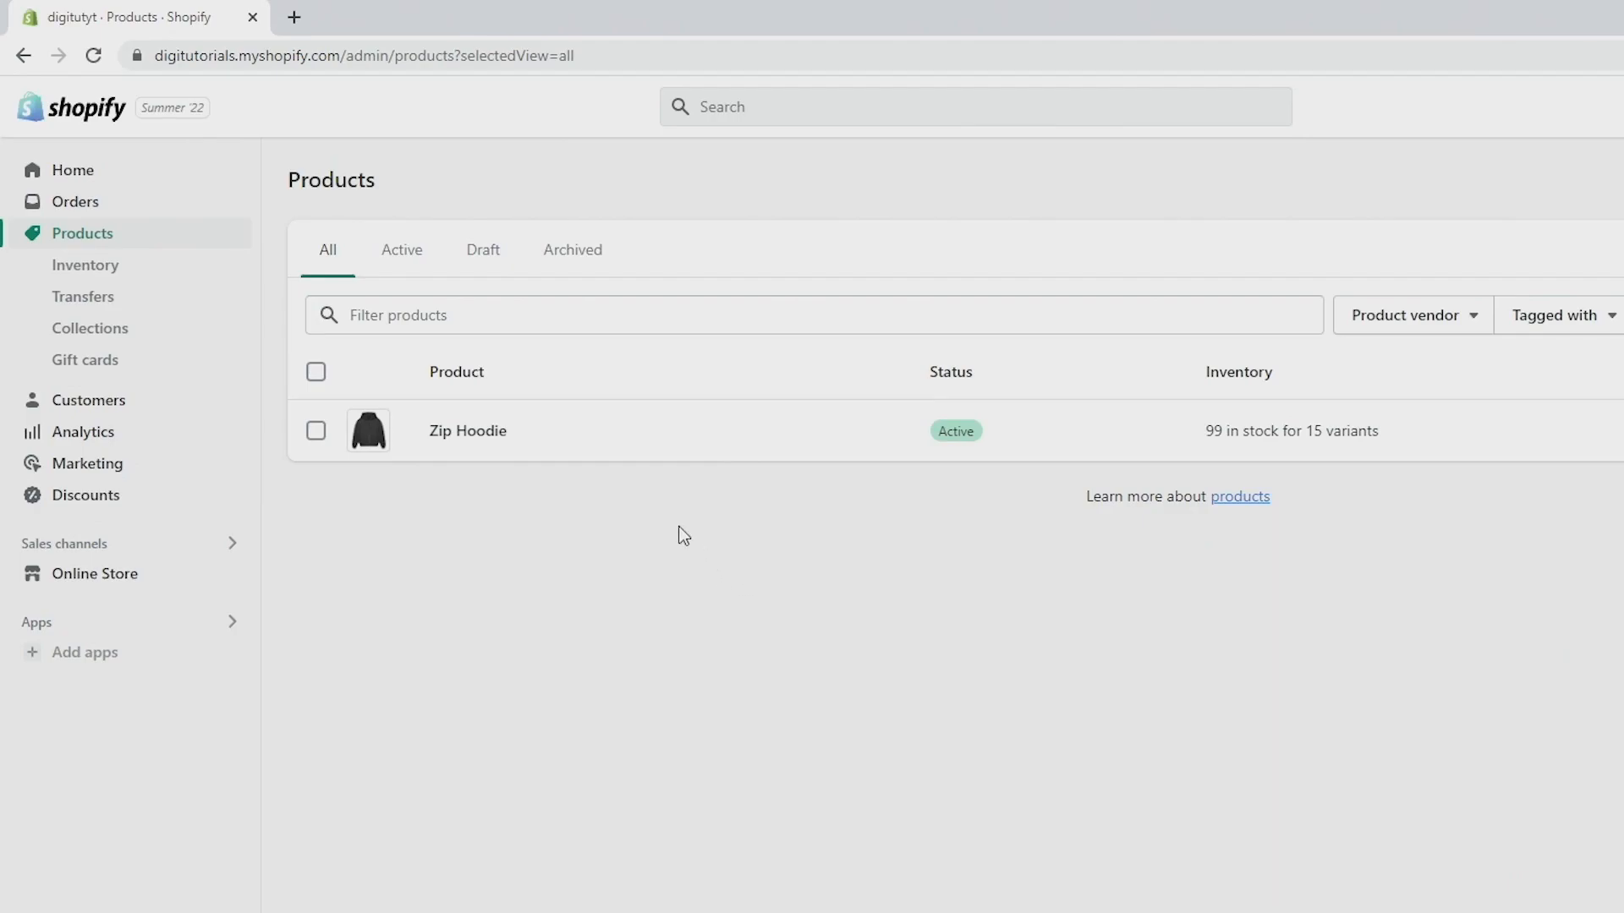
Select the Zip Hoodie and reveal the More actions menu for it.
{"action": "left_click", "coordinate": [316, 432]}
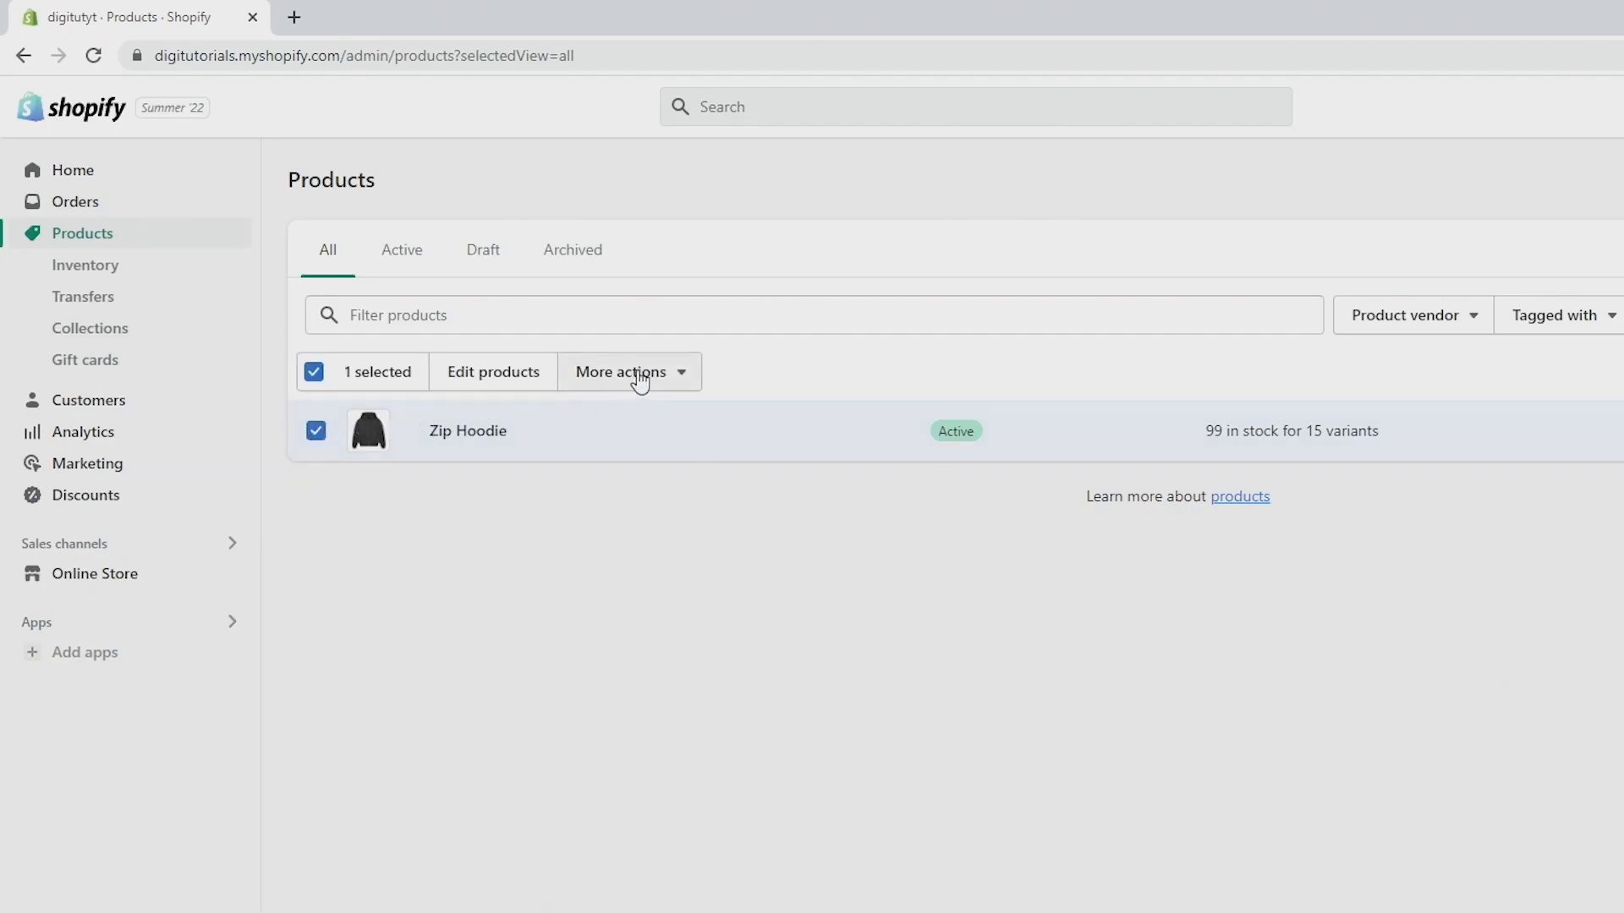
{"action": "left_click", "coordinate": [630, 373]}
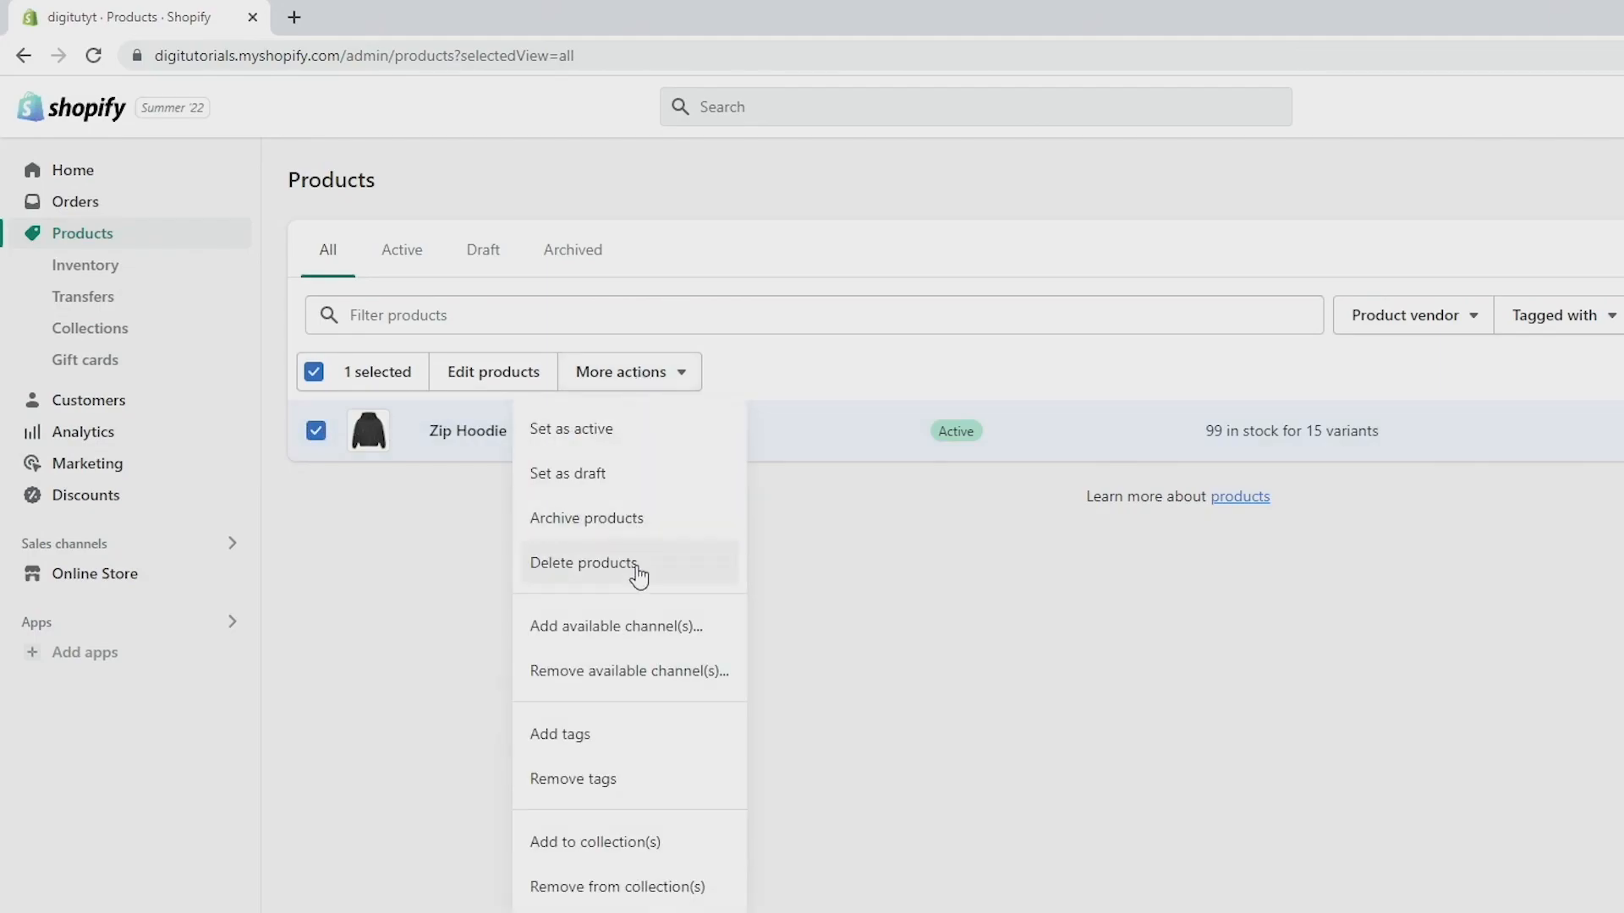
Delete the Zip Hoodie via Delete products and confirm the permanent removal.
{"action": "left_click", "coordinate": [584, 562]}
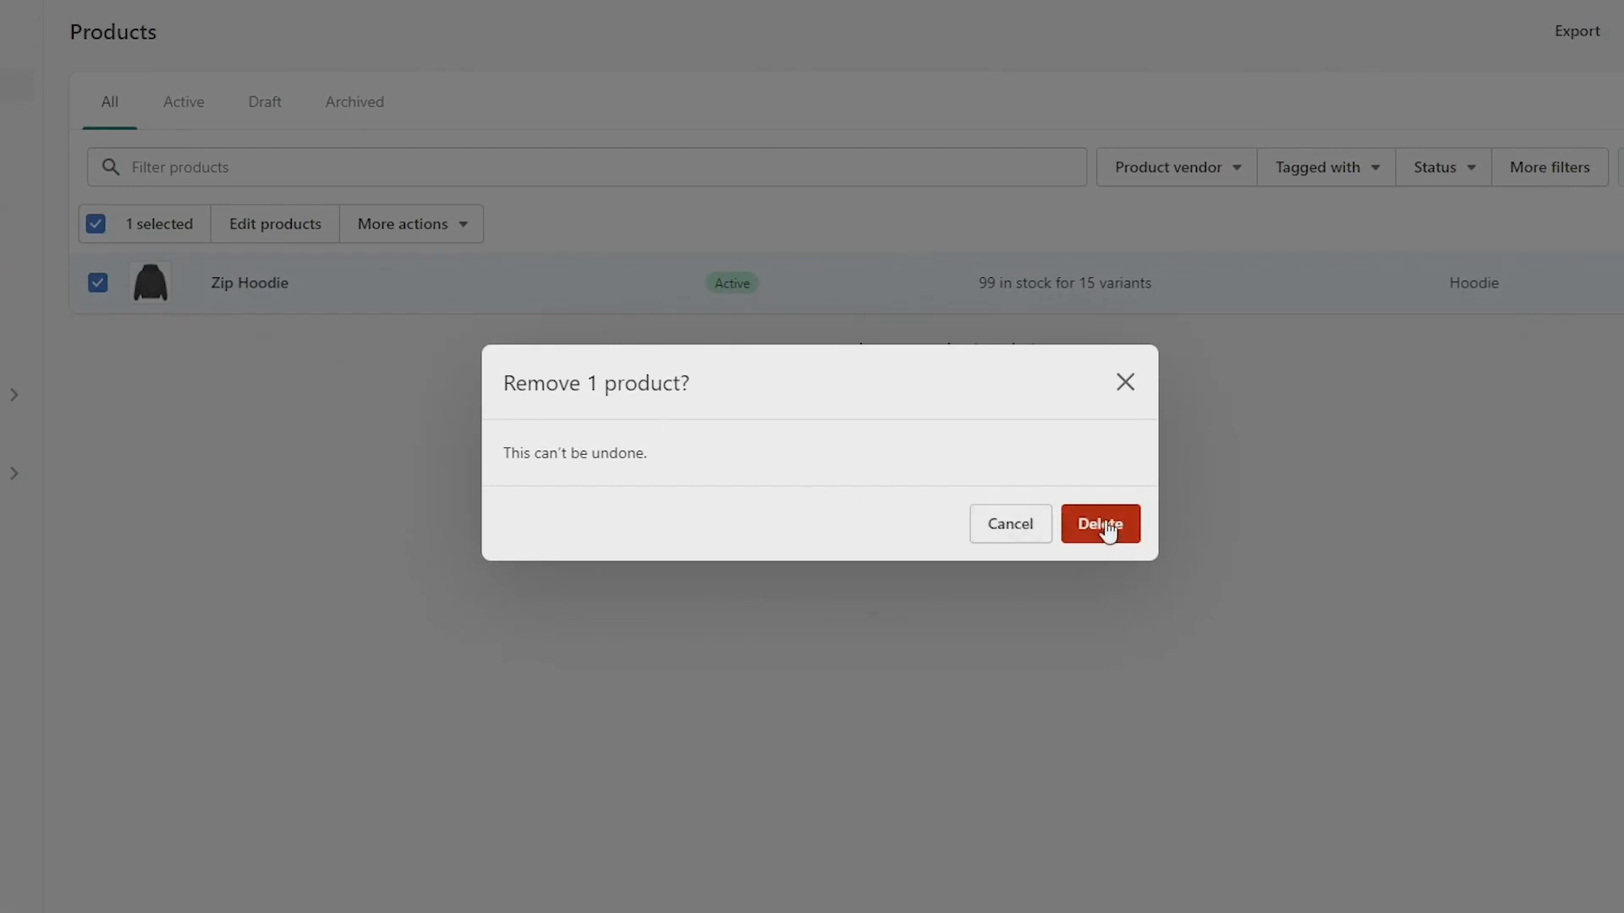
{"action": "left_click", "coordinate": [1100, 523]}
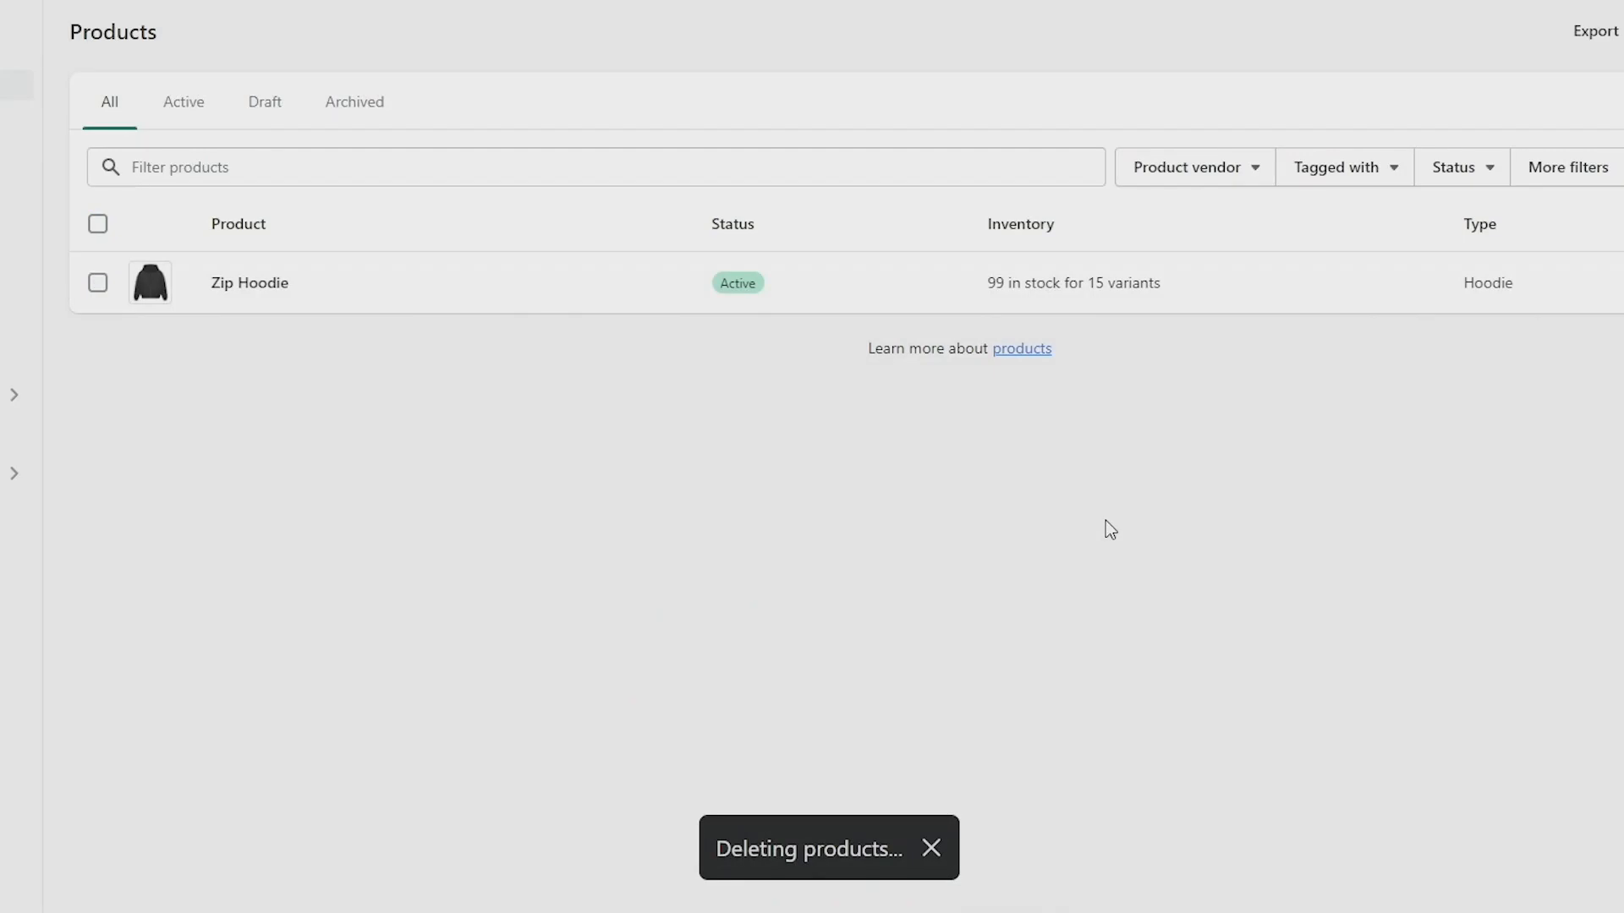